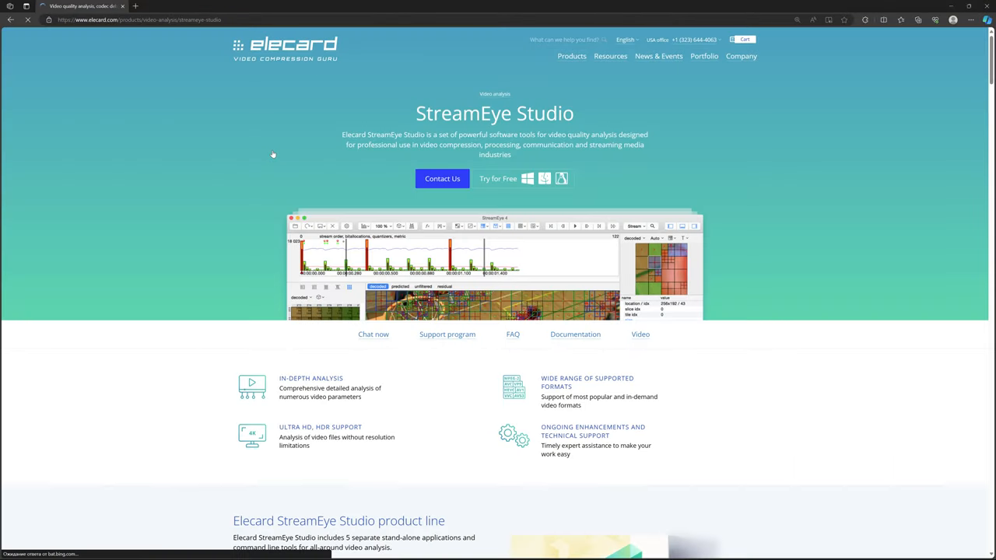
Scroll down through the StreamEye panels to view the P frame's inter prediction statistics.
{"action": "scroll", "scroll_direction": "down", "scroll_amount": 3}
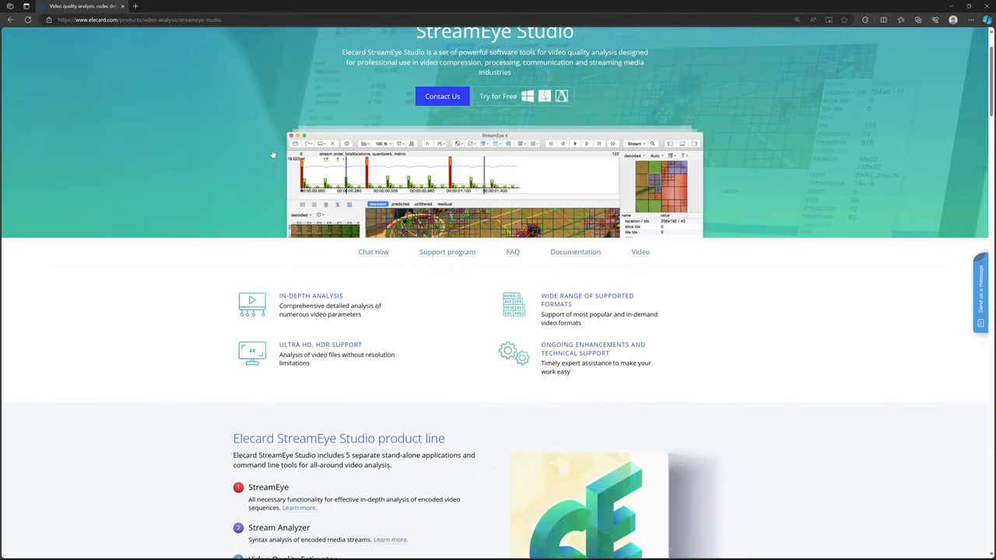
{"action": "scroll", "scroll_direction": "down", "scroll_amount": 3}
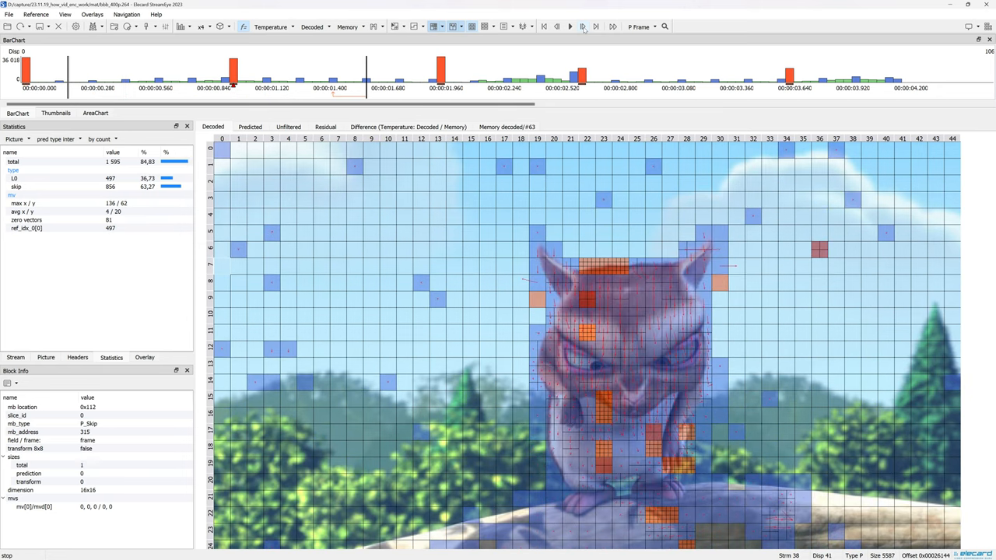
Open the variable-bitrate stream bbb_400p_vbr.264.
{"action": "left_click", "coordinate": [571, 26]}
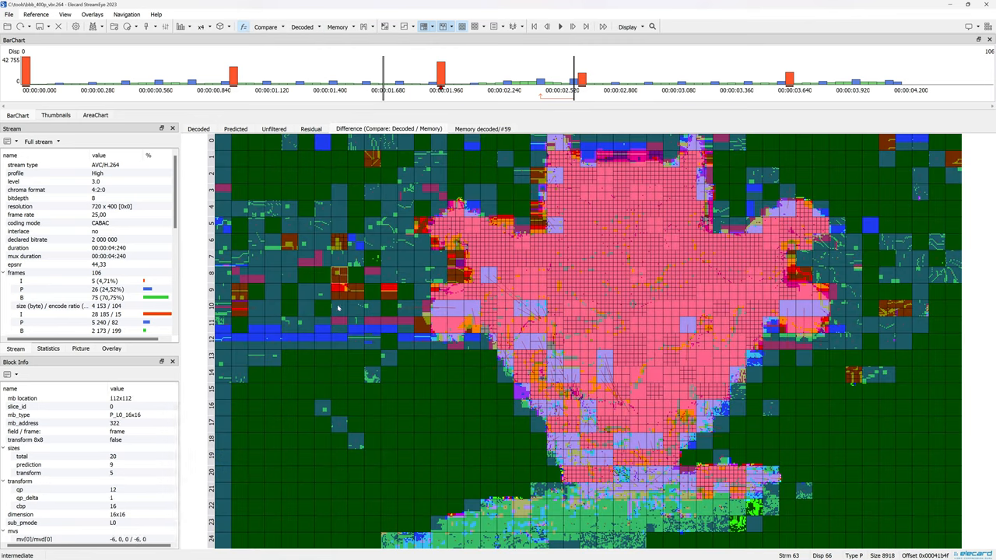
Read Block Info for two adjacent skipped blocks, then select the I frame.
{"action": "left_click", "coordinate": [357, 360]}
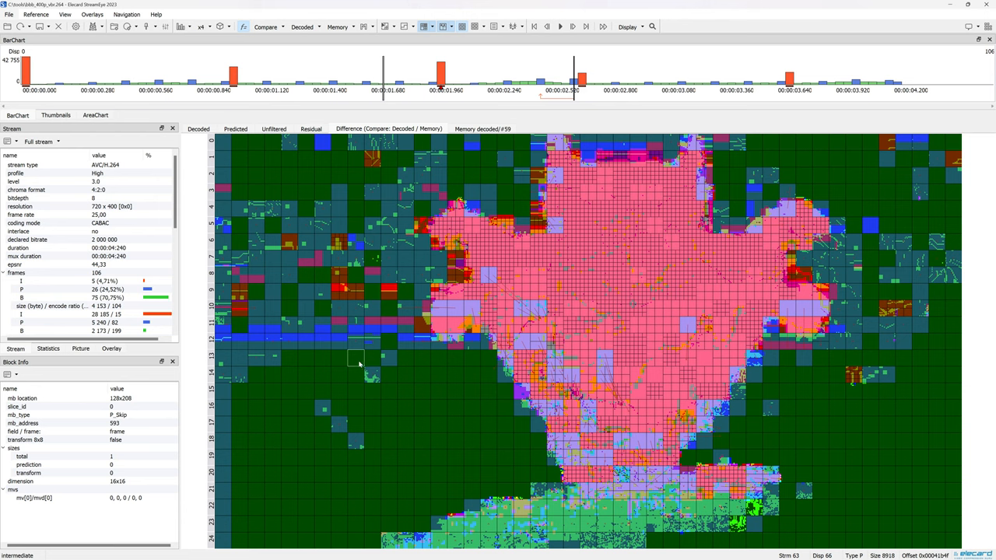
{"action": "left_click", "coordinate": [389, 376]}
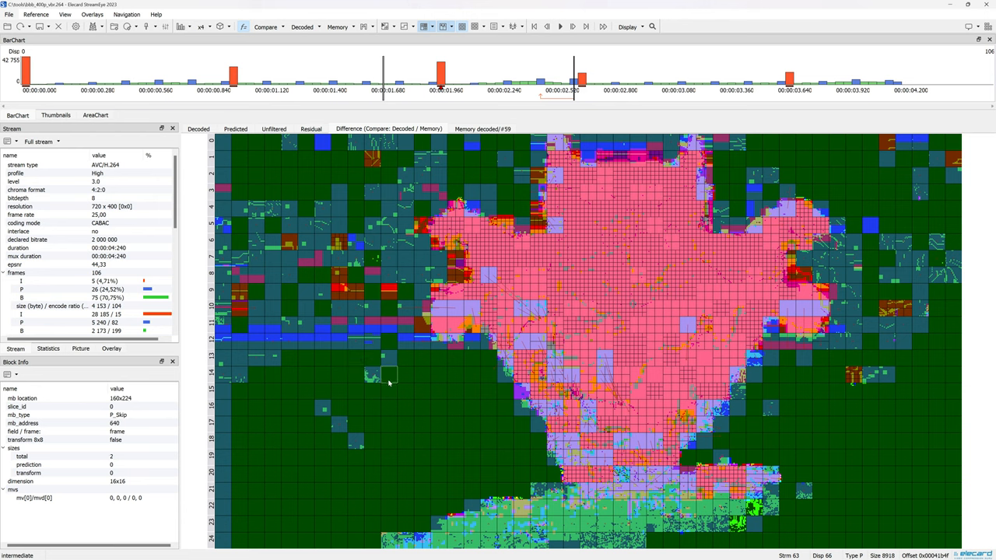
{"action": "left_click", "coordinate": [488, 408]}
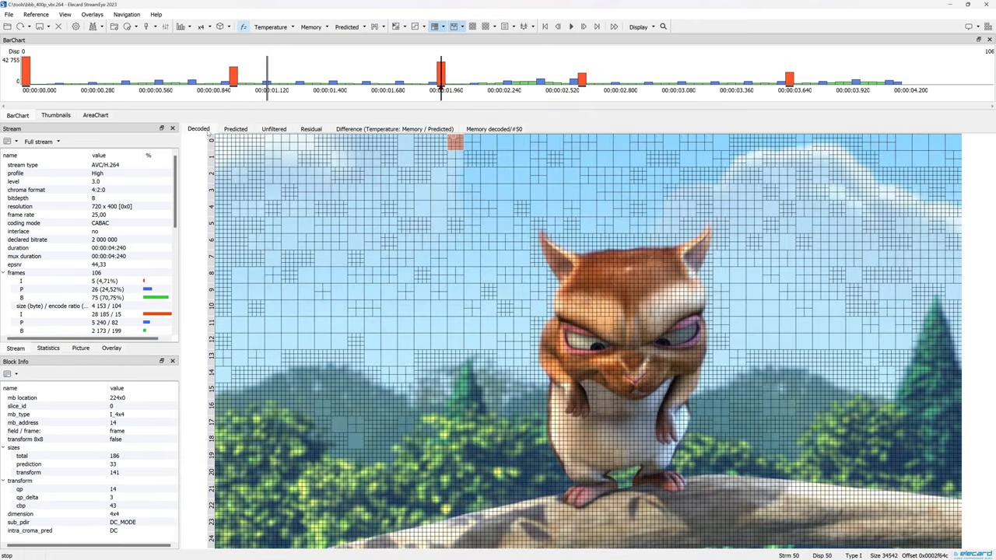
Select a later P frame, inspect the skipped block near the ear, then pick a B frame.
{"action": "left_click", "coordinate": [395, 129]}
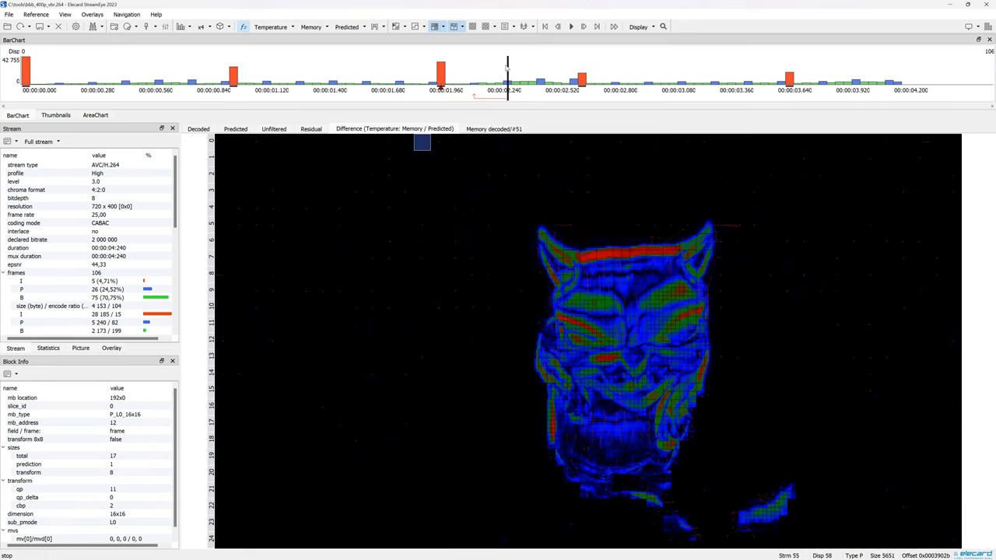
{"action": "left_click", "coordinate": [572, 226]}
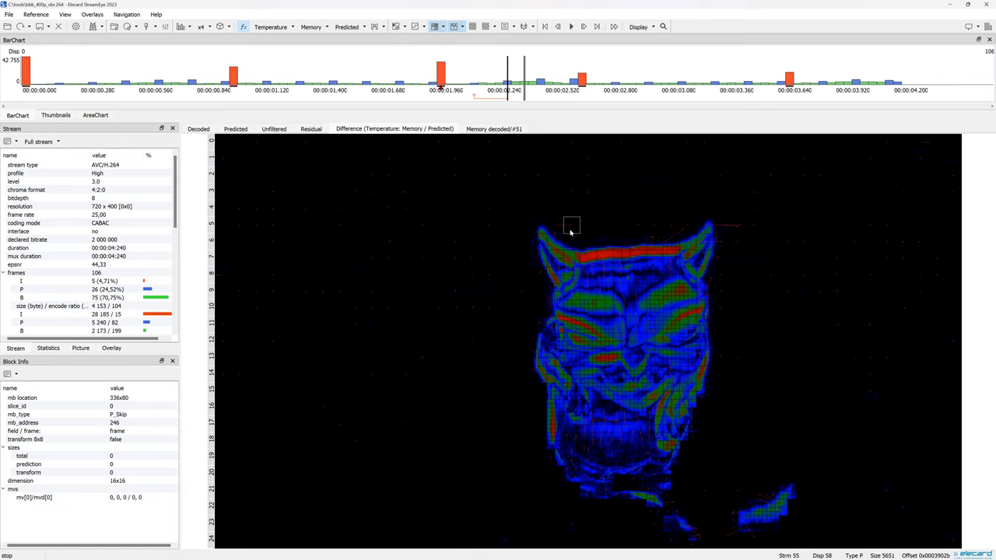
{"action": "left_click", "coordinate": [540, 257]}
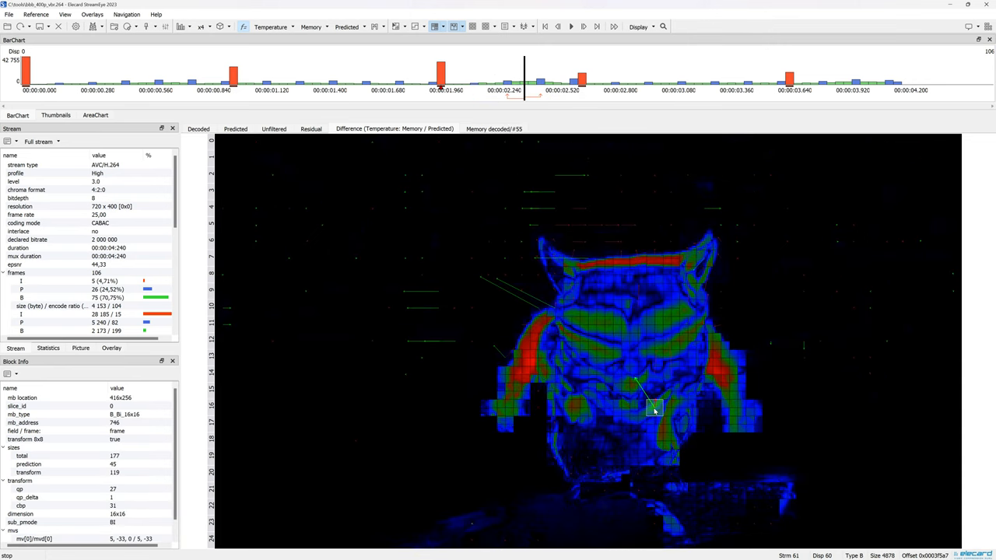
Inspect a B-frame macroblock's motion vector values in Block Info.
{"action": "left_click", "coordinate": [554, 325]}
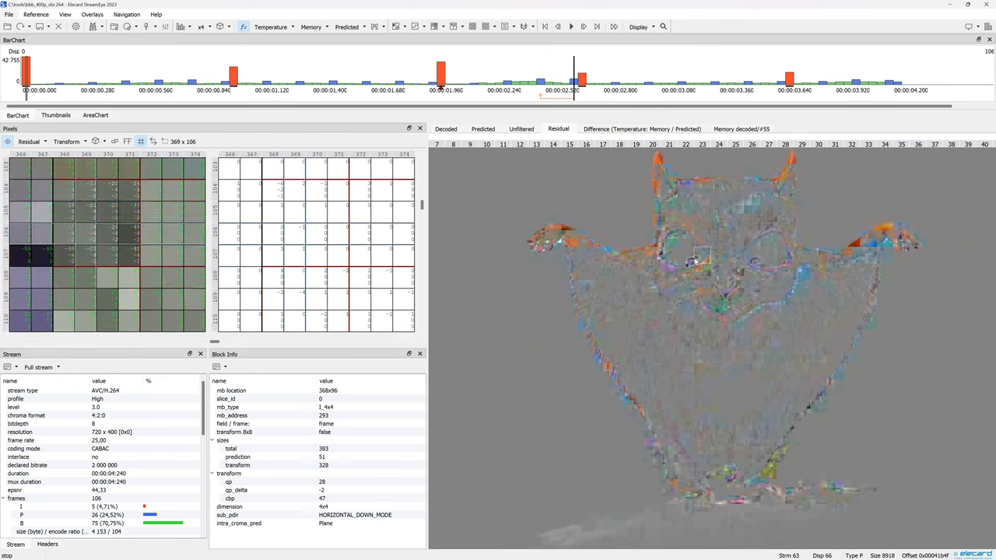
Show residual values for the neighbouring intra block in the Pixels panel.
{"action": "left_click", "coordinate": [687, 255]}
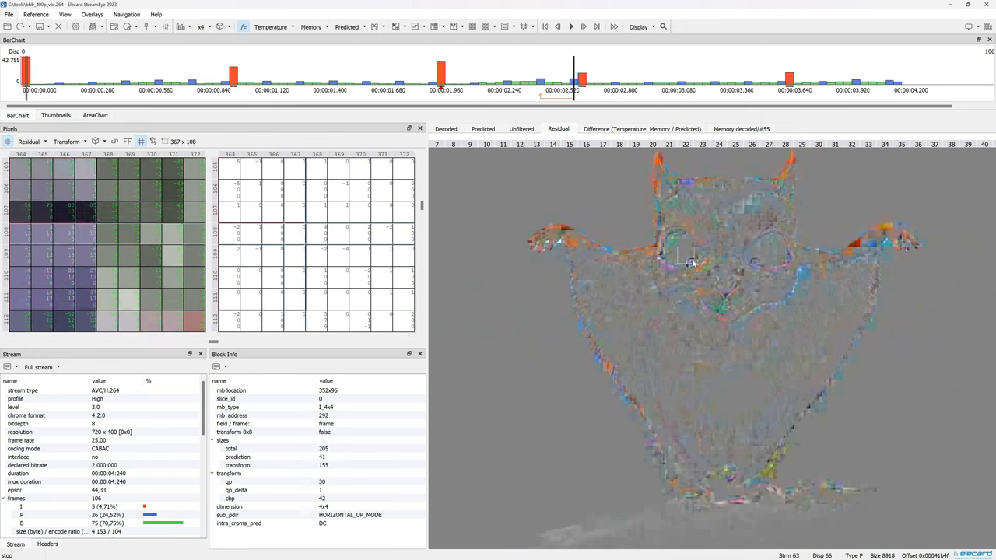